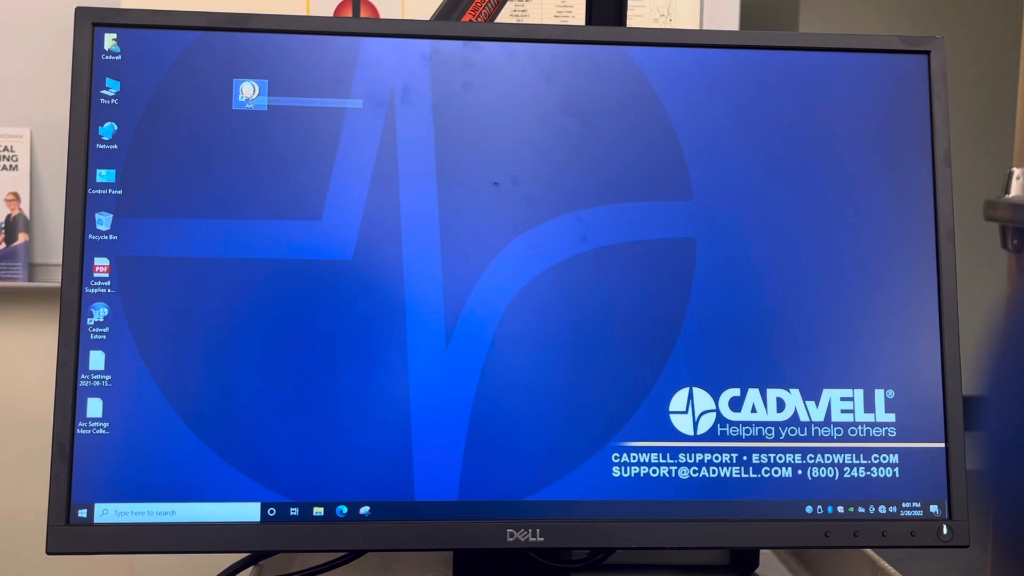
# Launch Arc from the desktop and attempt login with the password mistyped under Caps Lock.
pyautogui.doubleClick(250, 92)
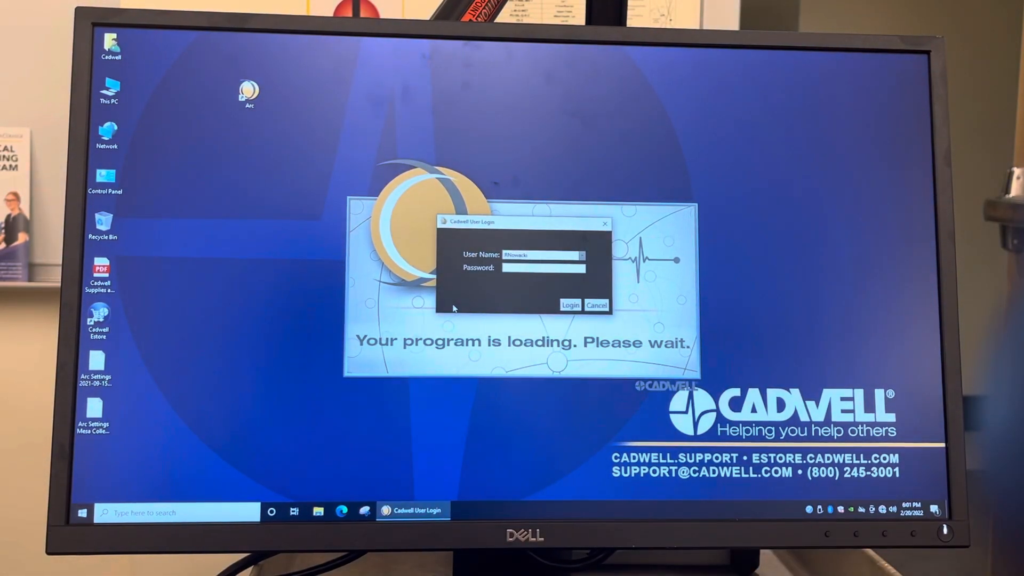
pyautogui.write('••••••')
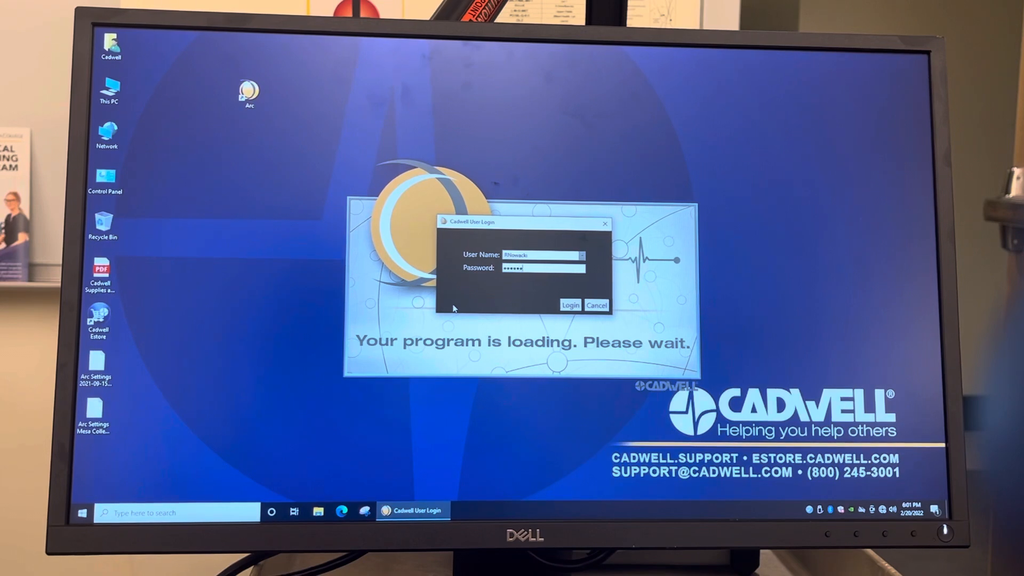
pyautogui.click(569, 305)
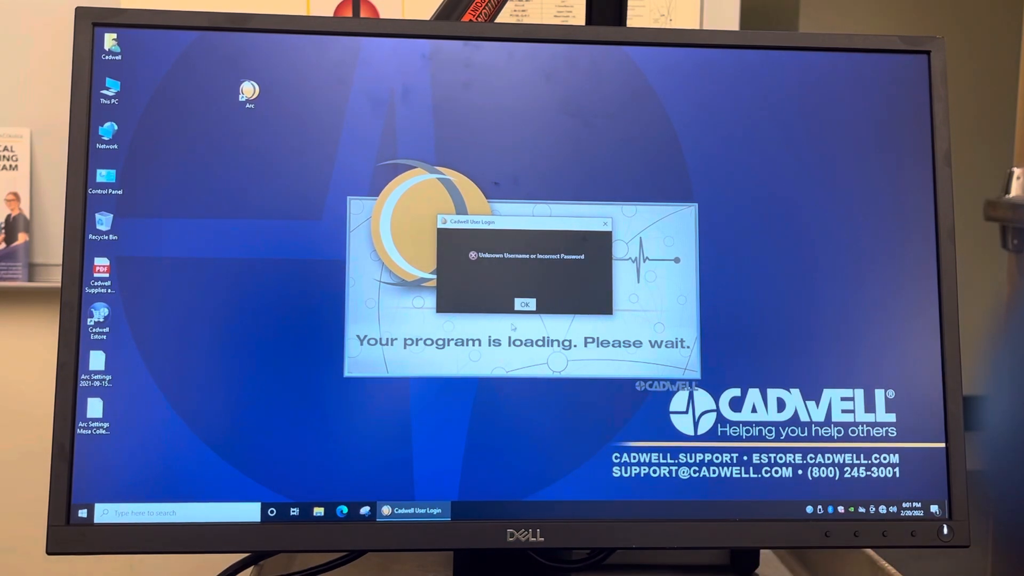
pyautogui.click(524, 304)
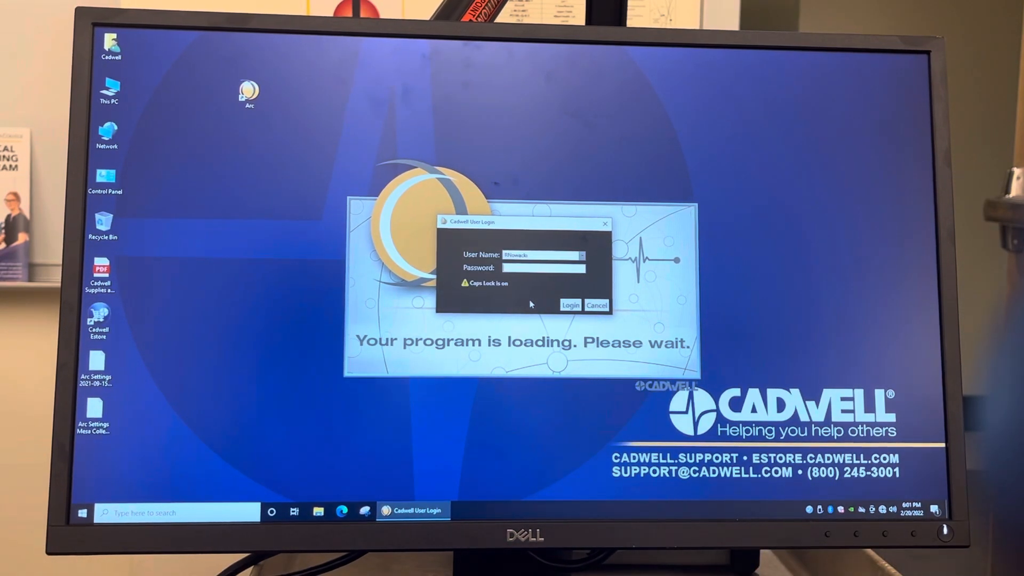
# Re-enter the password correctly and log in to Cadwell Arc.
pyautogui.write('password')
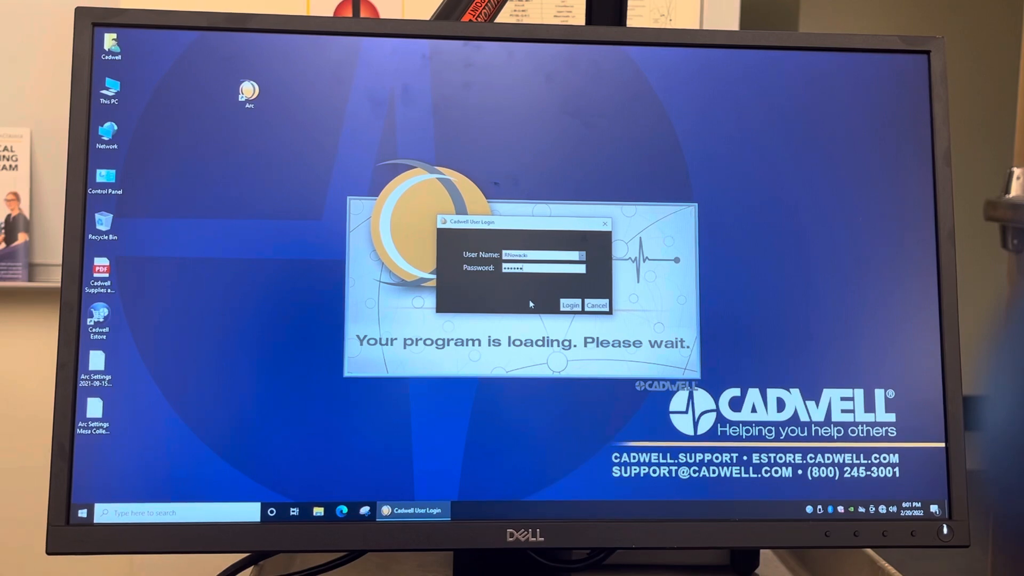
pyautogui.click(569, 305)
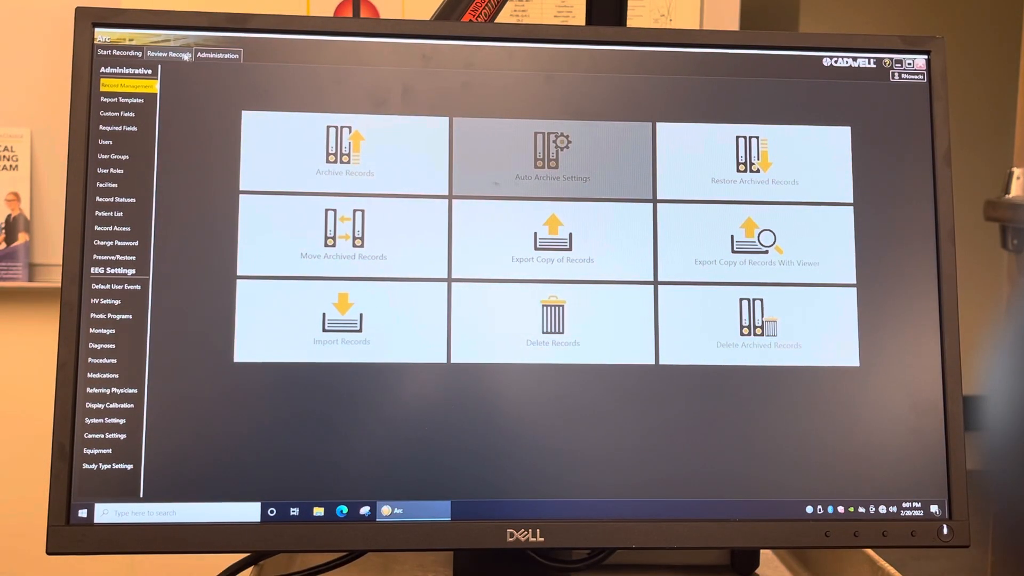
# From the Administration area, open the EEG Montages settings listing the existing montages.
pyautogui.click(169, 53)
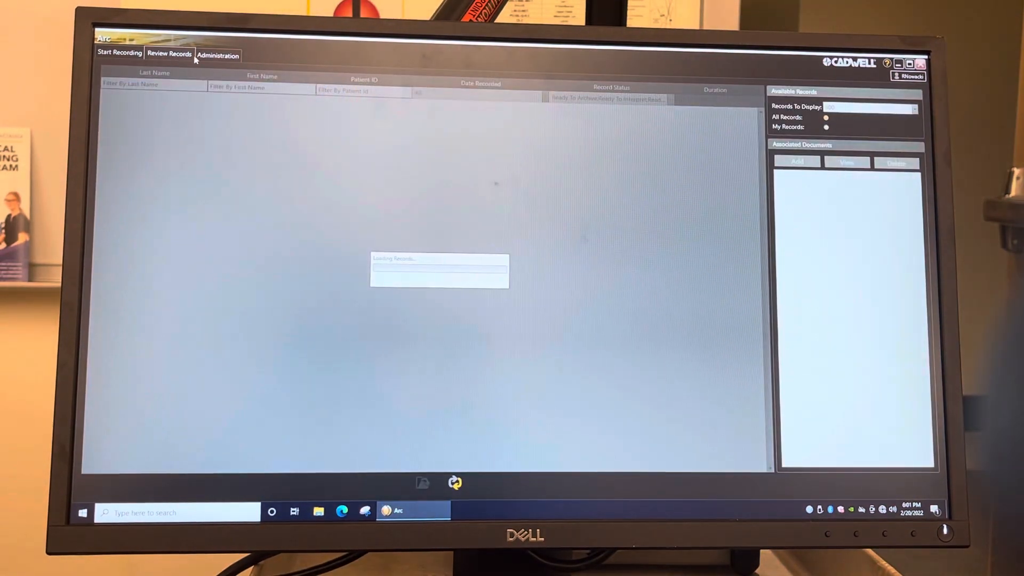
pyautogui.click(218, 55)
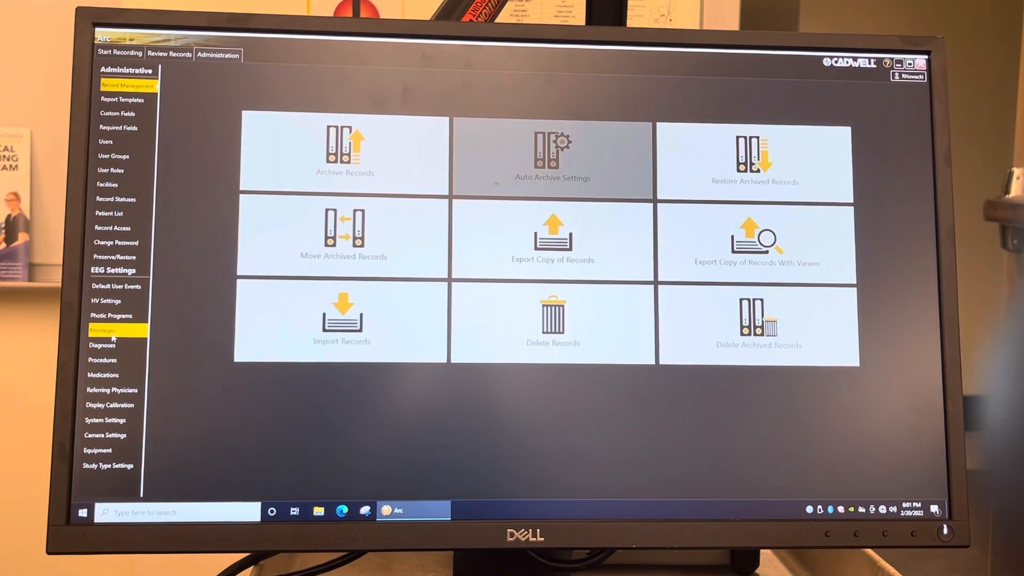
pyautogui.click(103, 330)
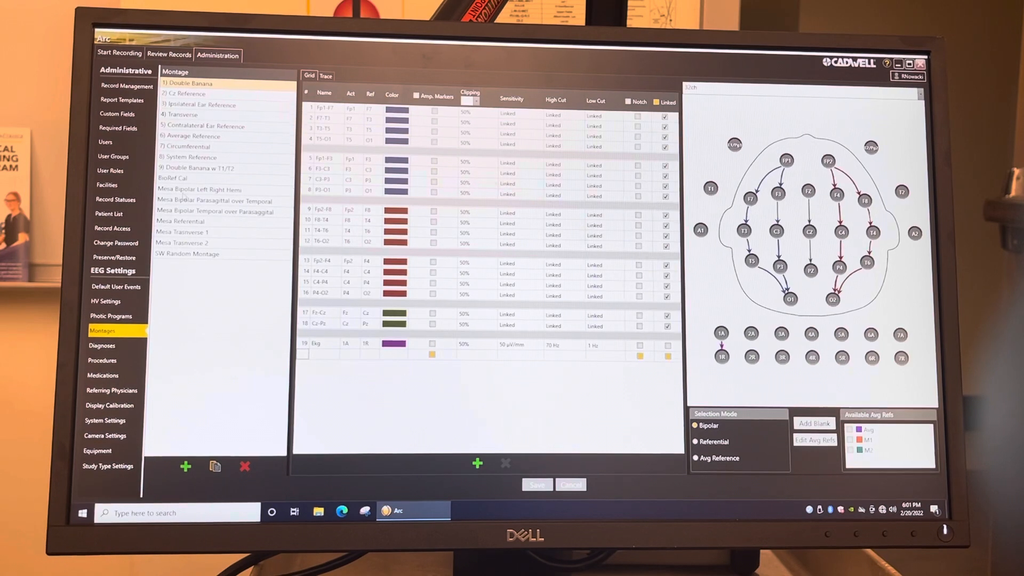
# Duplicate the Mesa Bipolar Left Right Hemi montage, removing the accidental second copy.
pyautogui.click(199, 189)
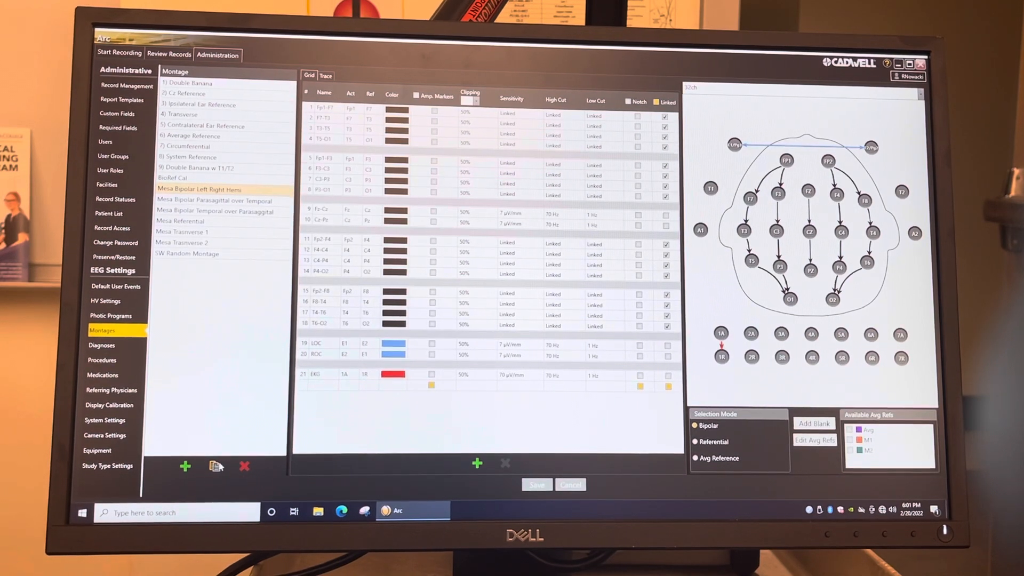
pyautogui.moveTo(215, 466)
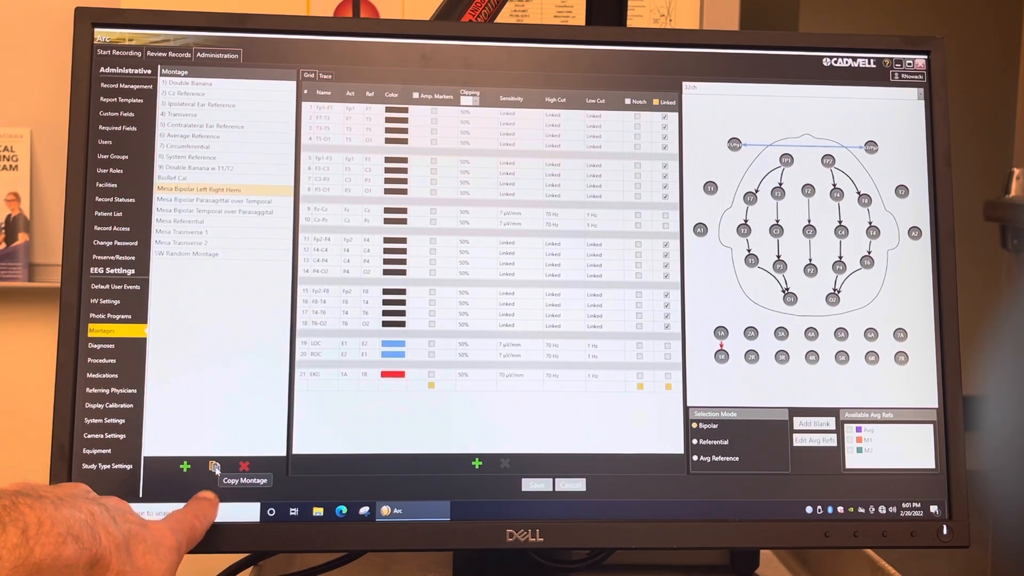
pyautogui.click(215, 466)
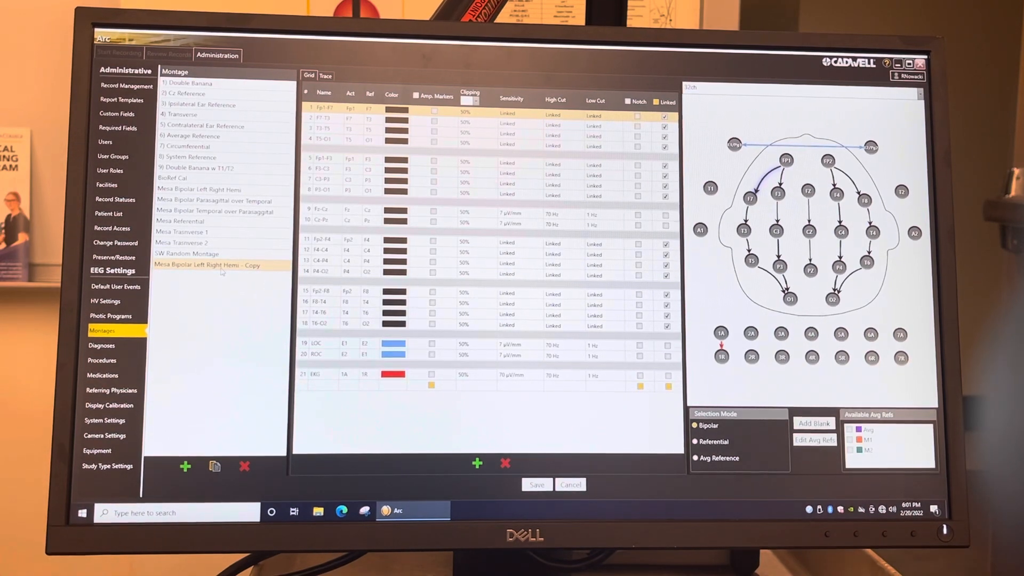
pyautogui.click(215, 466)
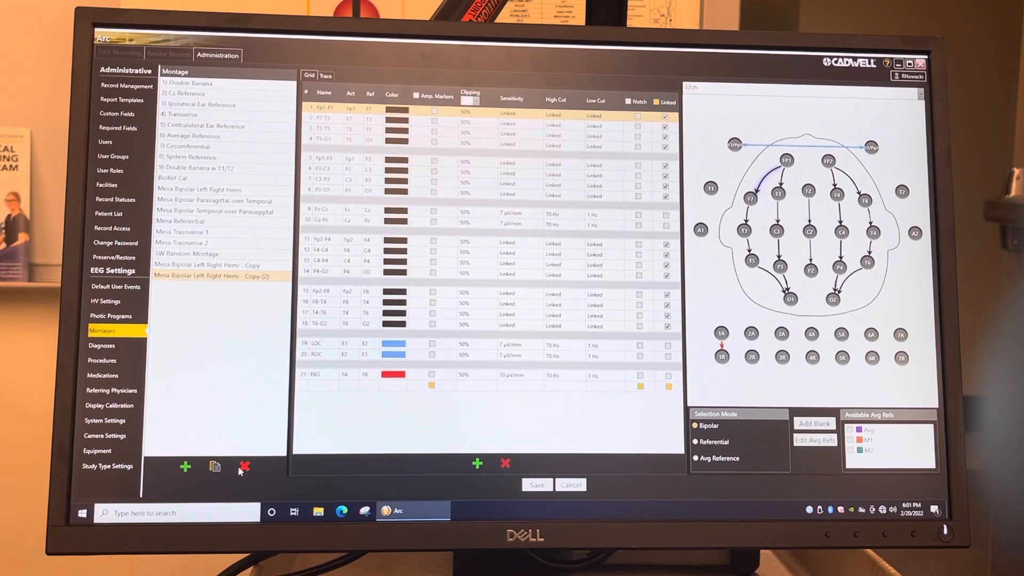
pyautogui.click(244, 466)
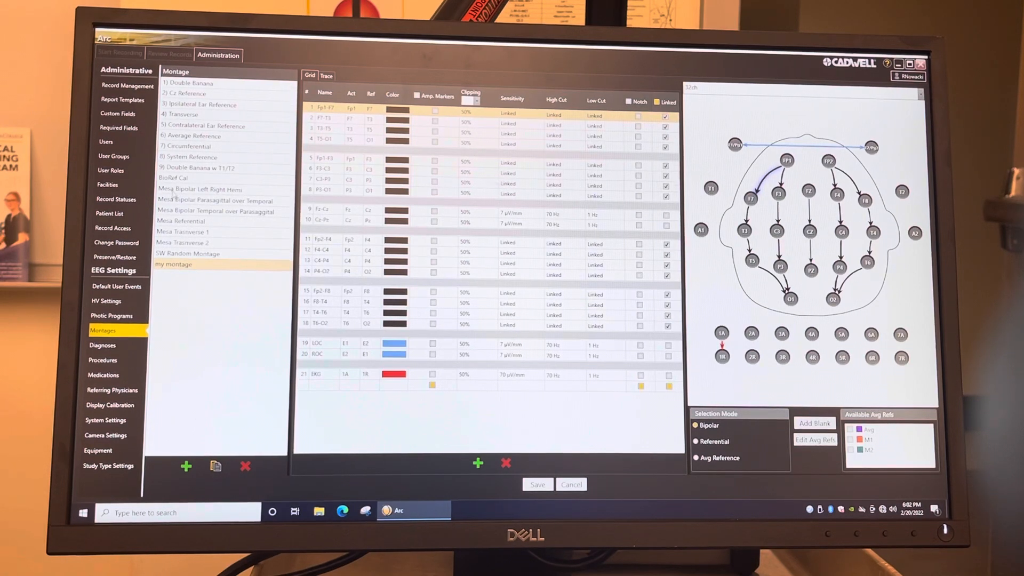
# Select the copied montage, now named 'my montage', in the list.
pyautogui.click(200, 190)
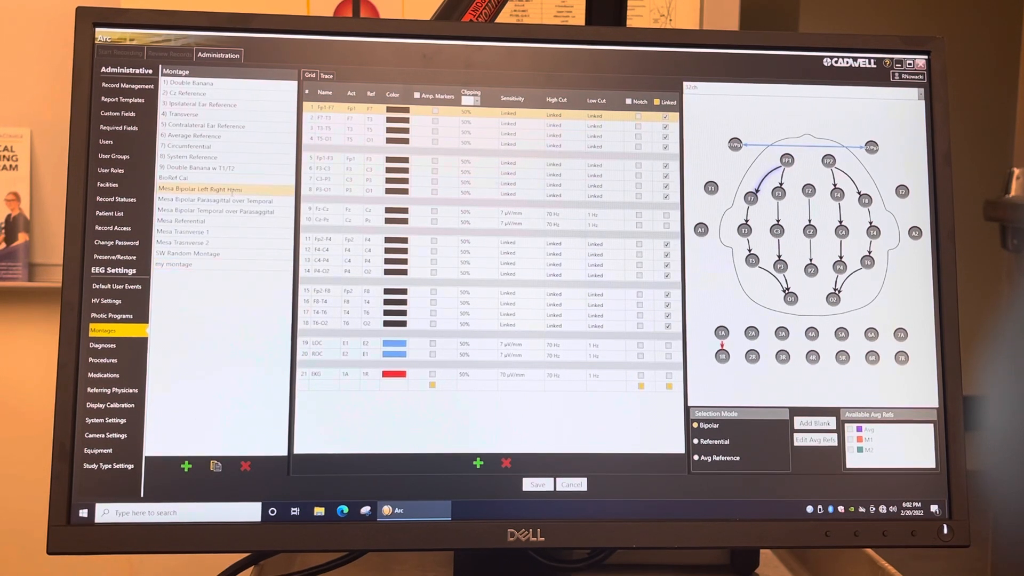
pyautogui.click(174, 263)
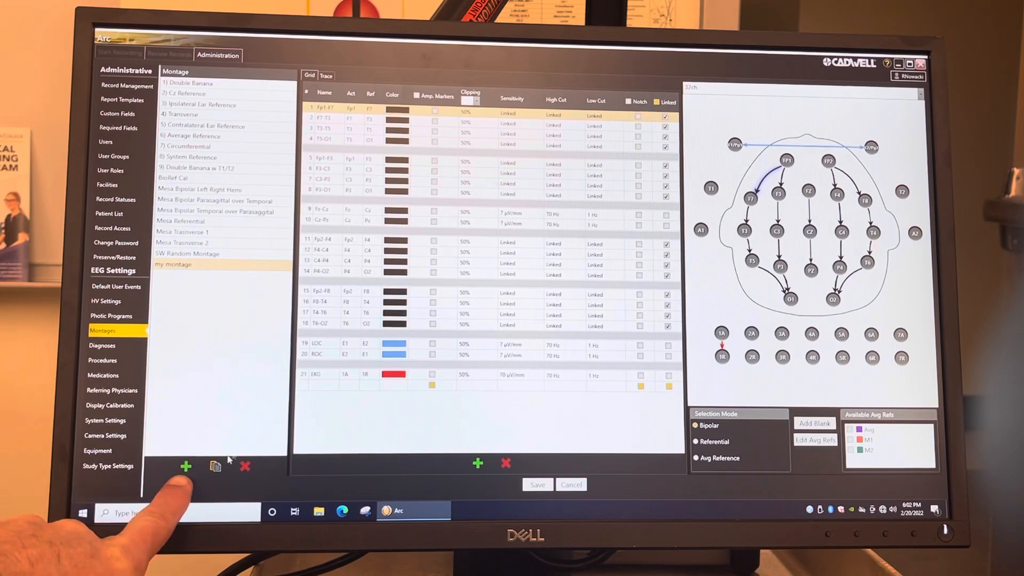
pyautogui.moveTo(185, 466)
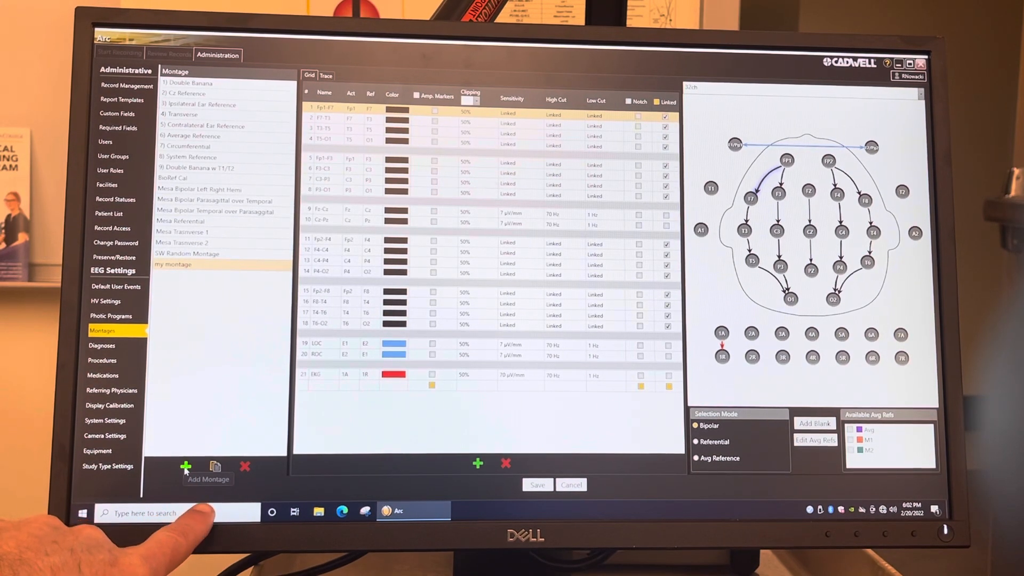
# Create a new blank montage named 'my montage 2'.
pyautogui.click(186, 466)
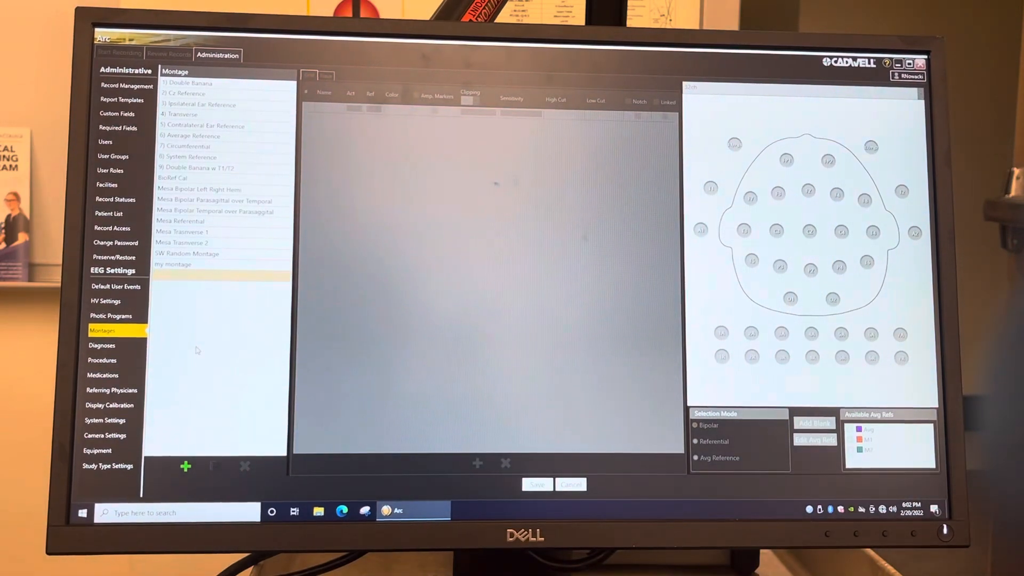
pyautogui.click(185, 465)
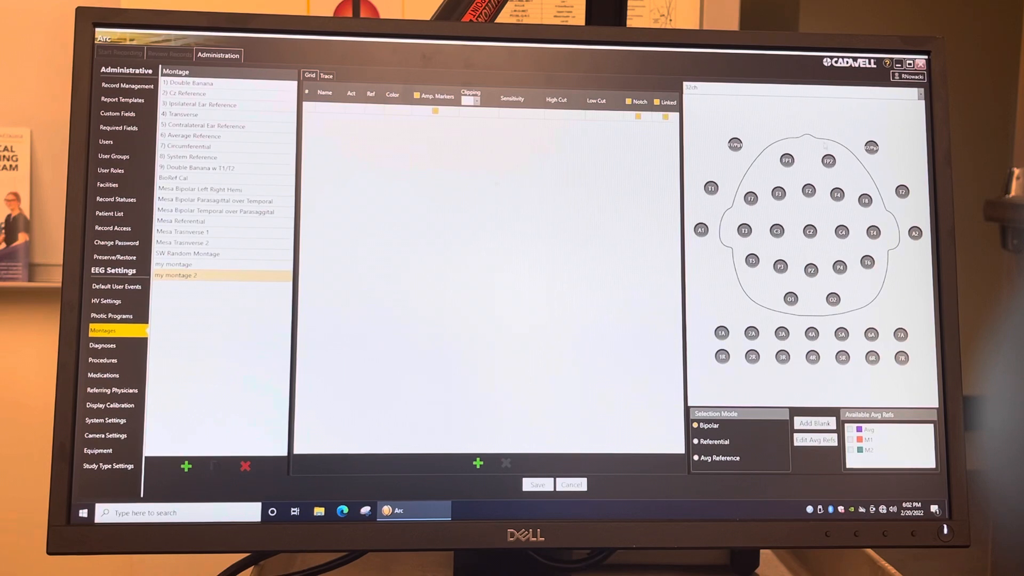
# Add bipolar channels to 'my montage 2' via electrode pairs, starting the right chain from Fp2.
pyautogui.click(786, 160)
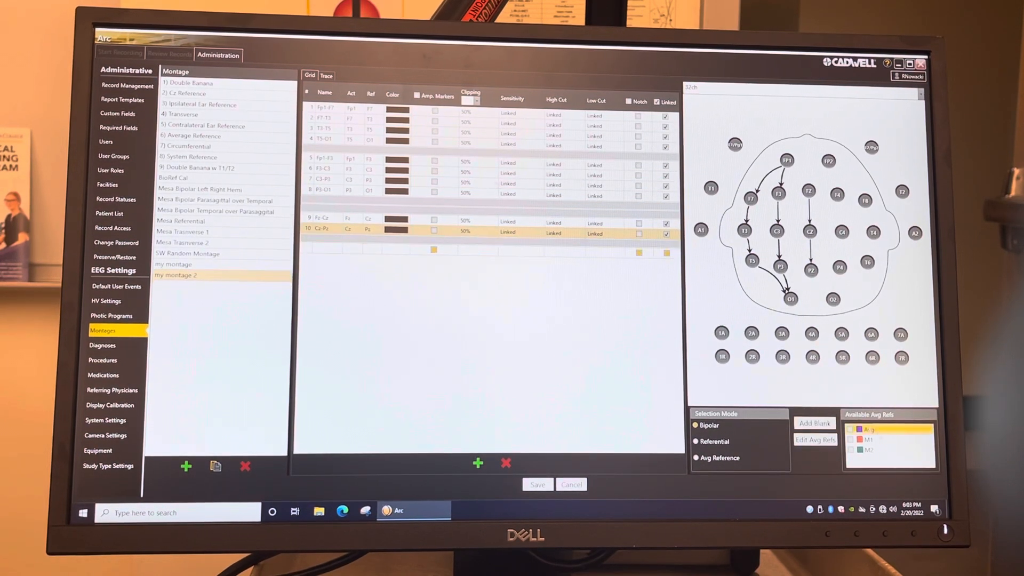
pyautogui.click(837, 195)
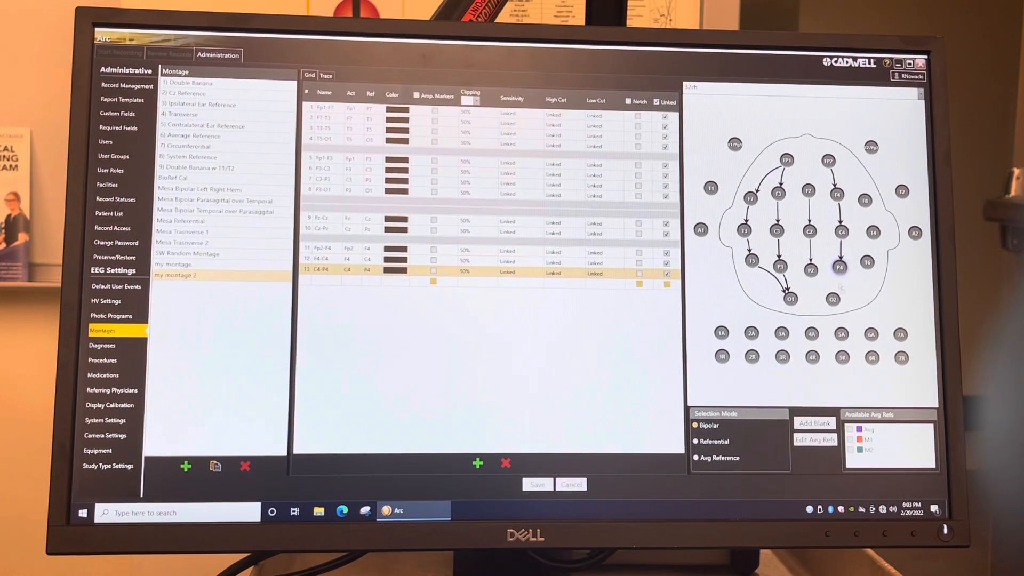
pyautogui.click(478, 463)
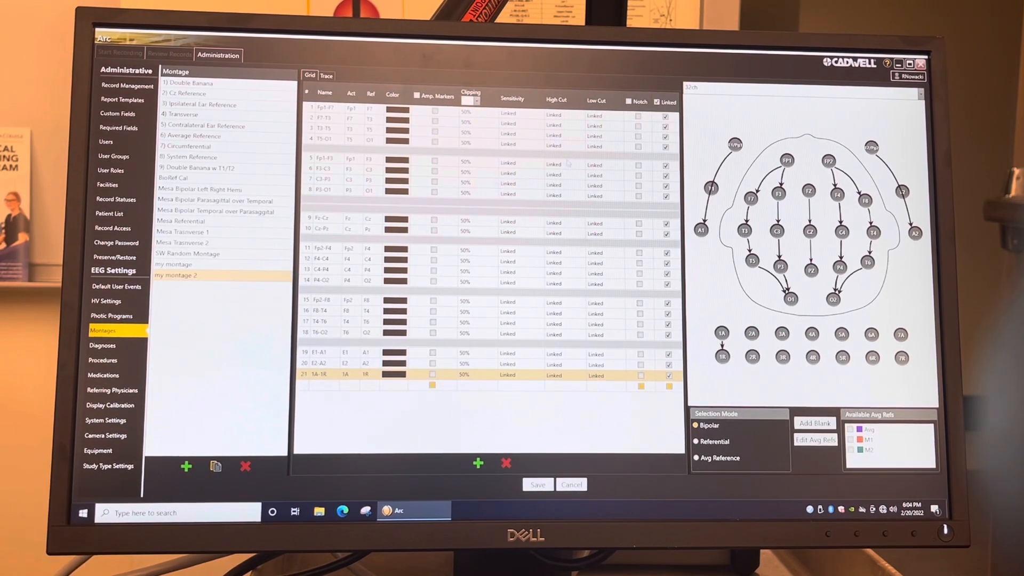
pyautogui.moveTo(327, 403)
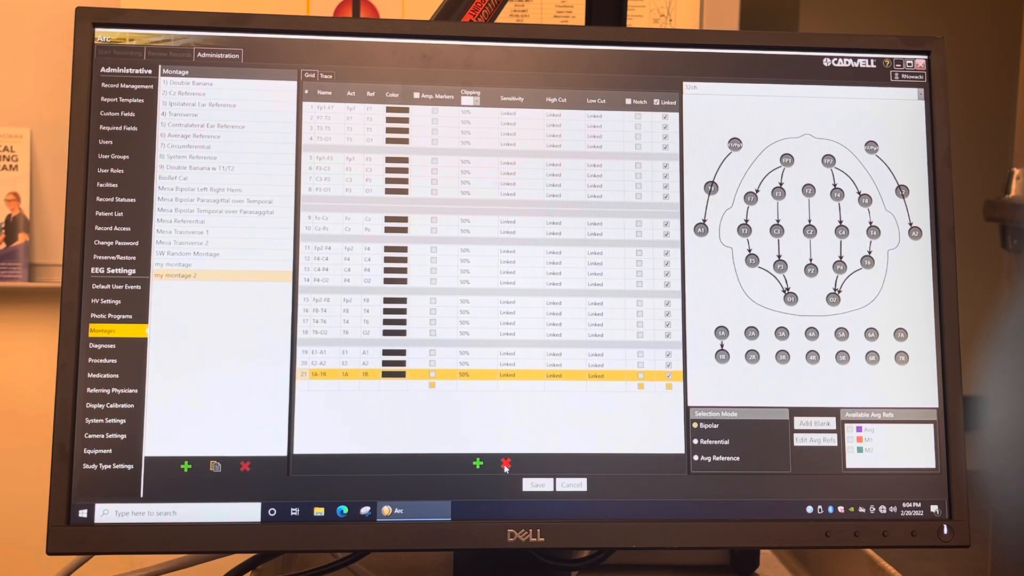
pyautogui.click(505, 463)
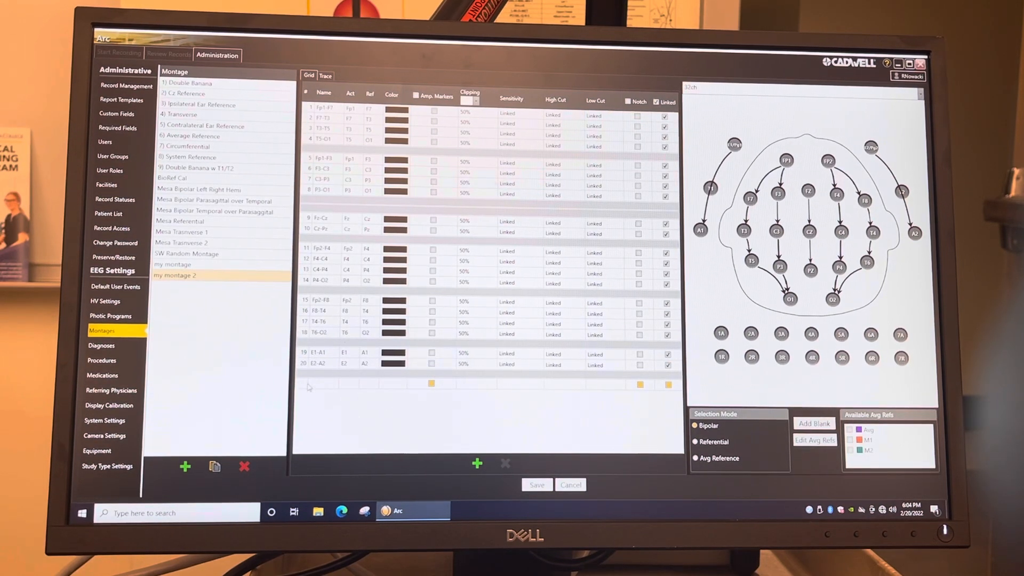
pyautogui.click(722, 332)
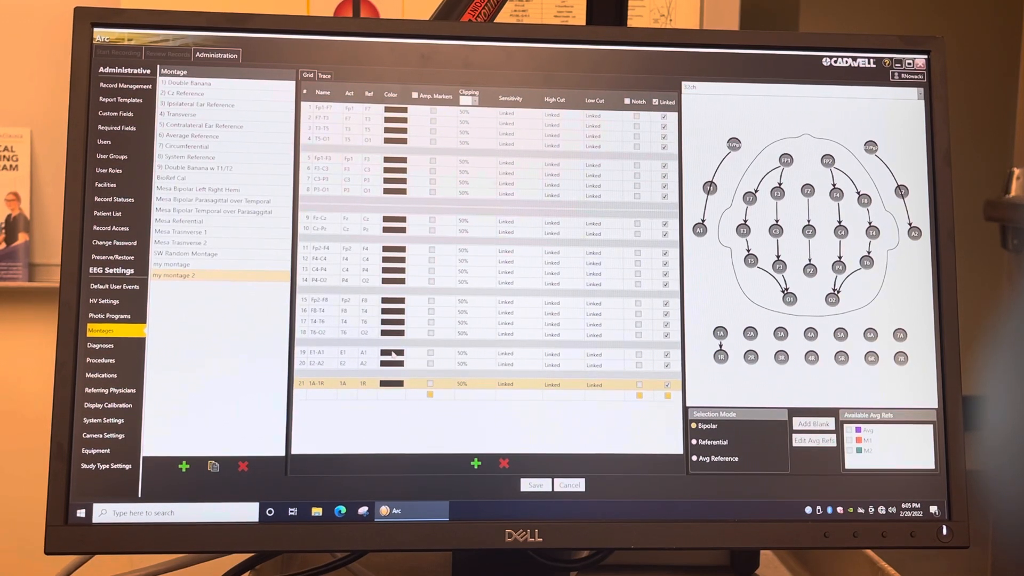
pyautogui.rightClick(389, 353)
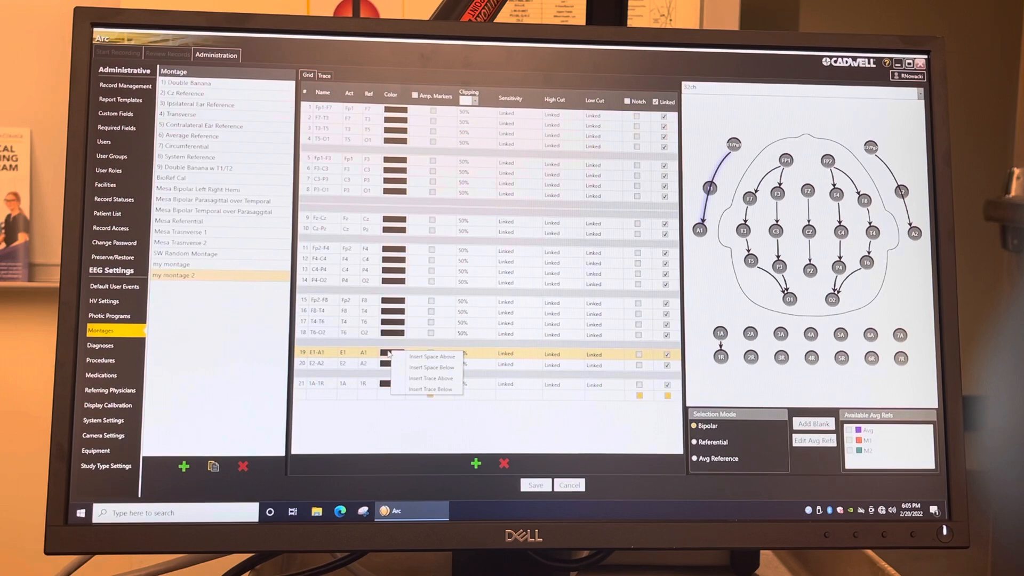
# Colour the E1-A1 and E2-A2 eye channels blue.
pyautogui.click(401, 352)
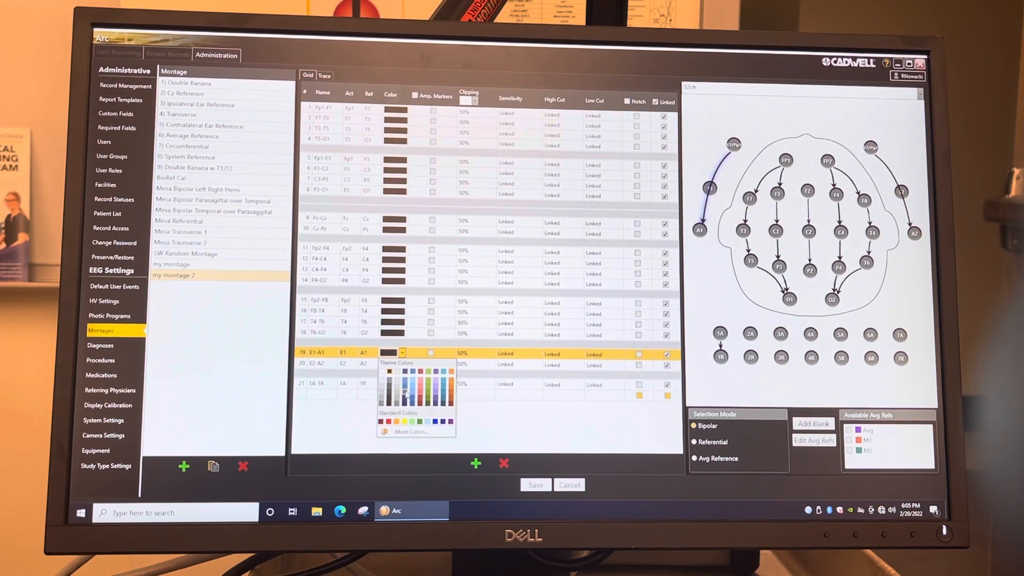
pyautogui.moveTo(410, 432)
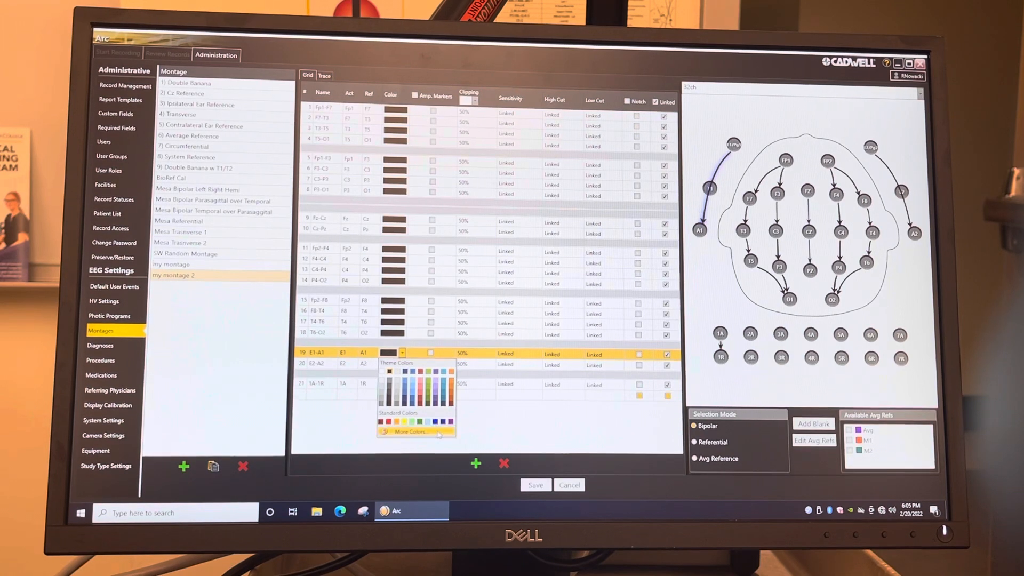
pyautogui.click(390, 371)
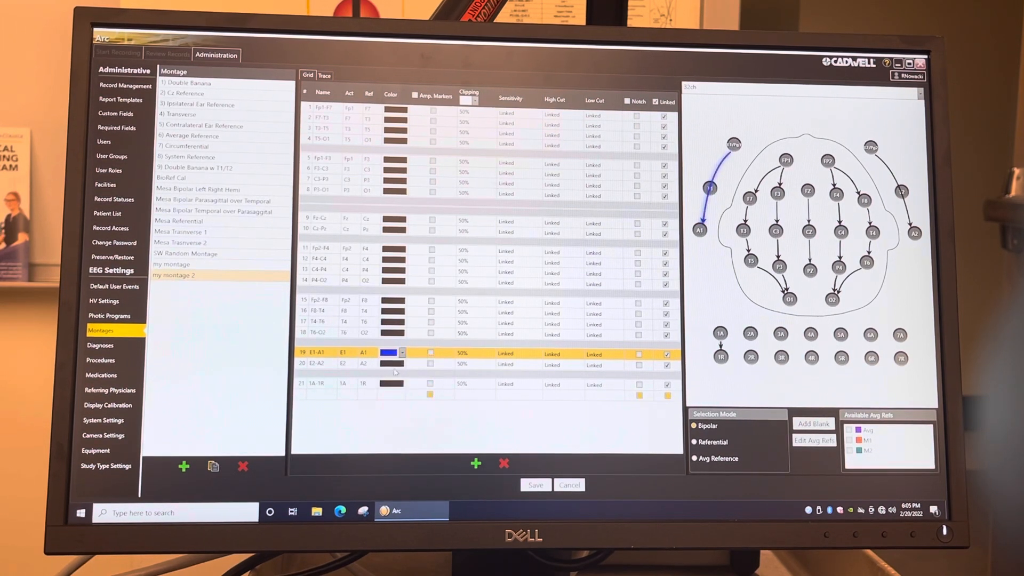
pyautogui.click(402, 363)
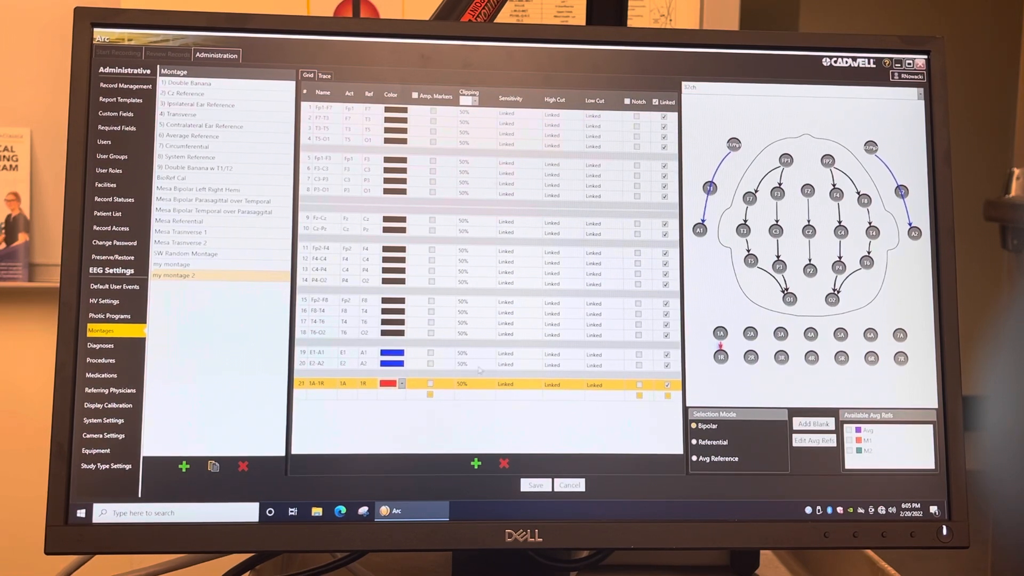
# Colour the 1A-1R channel red.
pyautogui.click(593, 101)
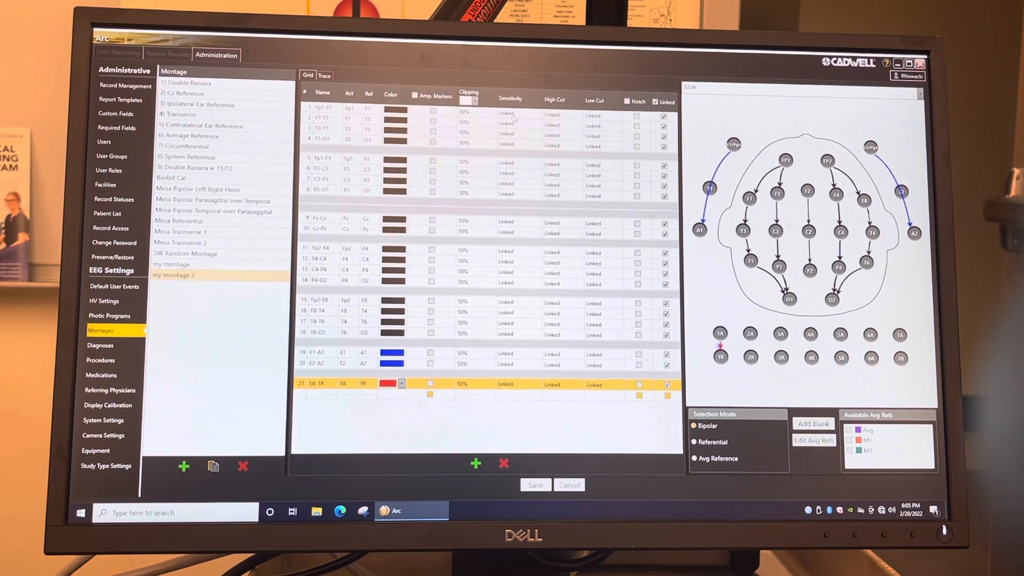
pyautogui.click(561, 100)
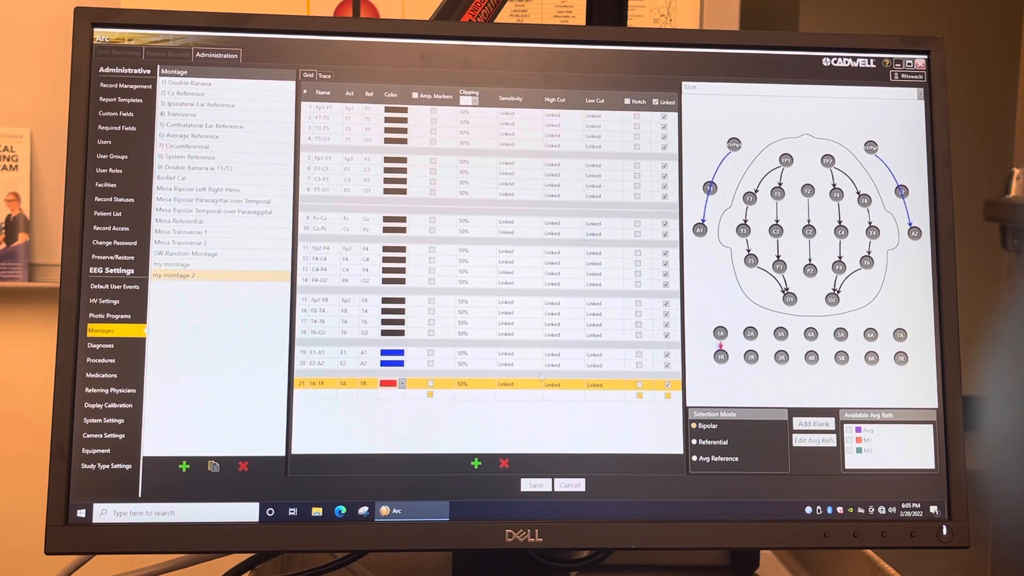
# Unlink channel 21 (1A-1R) and set its own sensitivity to 50 µV/mm.
pyautogui.click(468, 96)
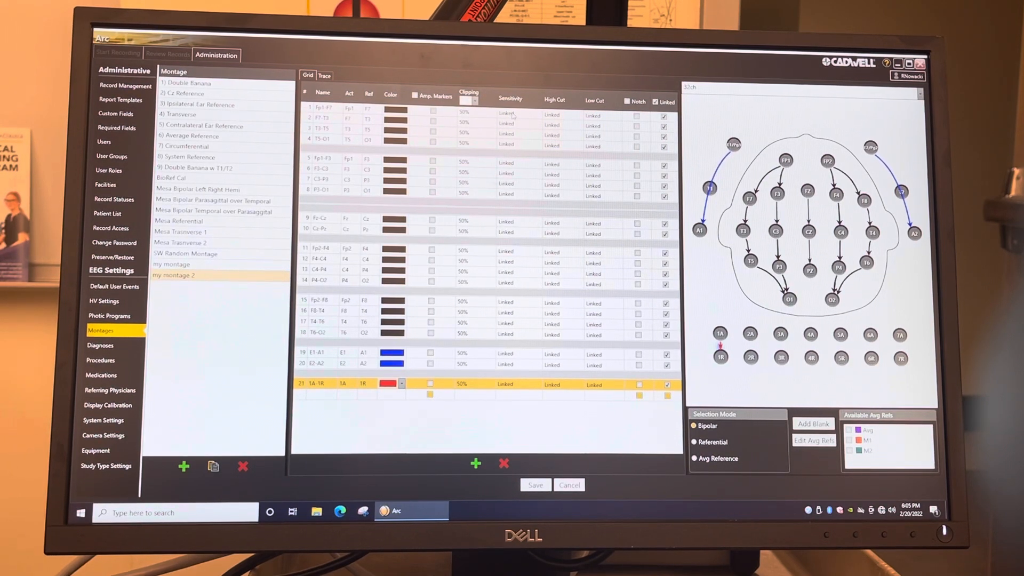
pyautogui.click(553, 101)
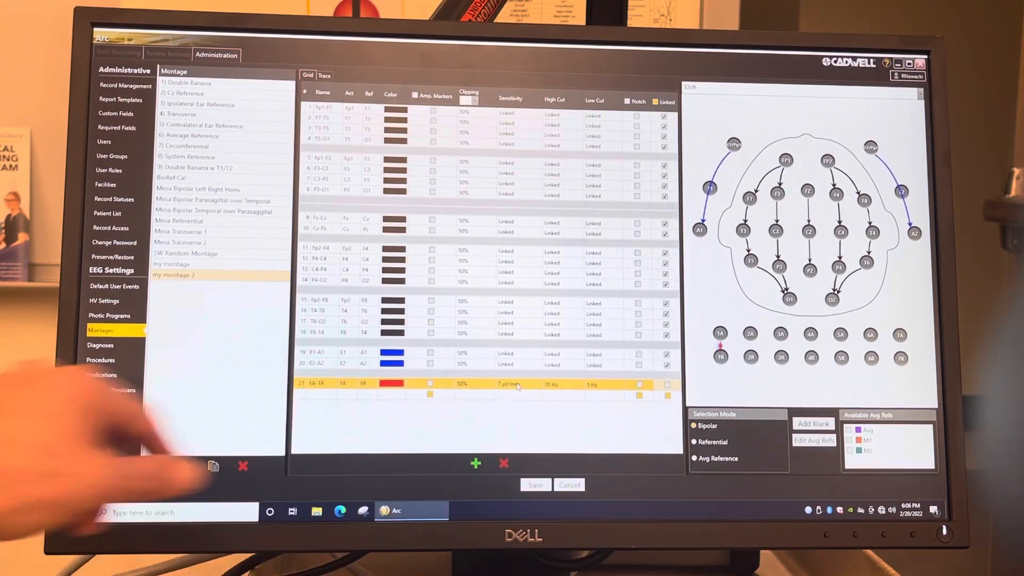
pyautogui.click(515, 384)
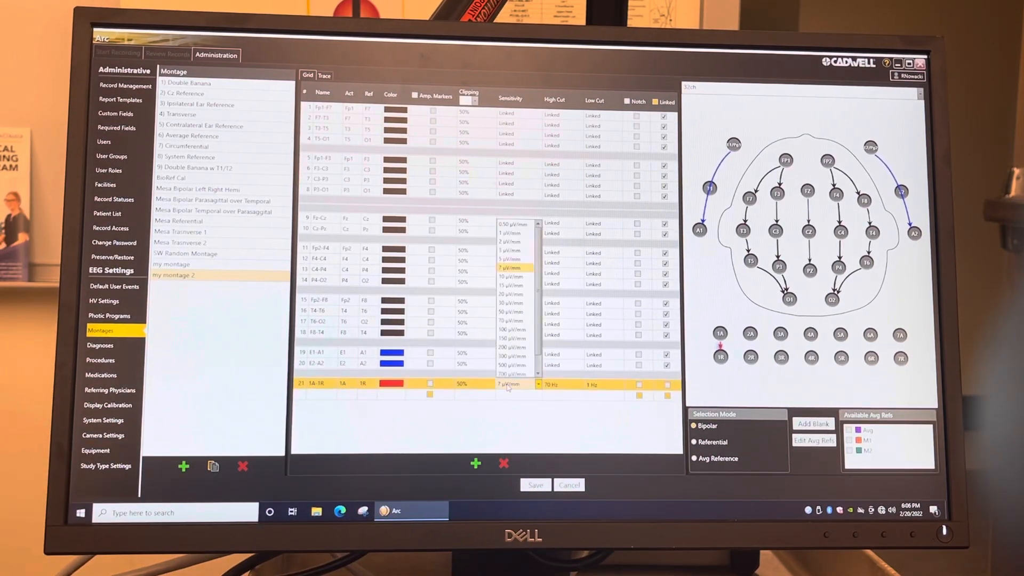
pyautogui.click(513, 310)
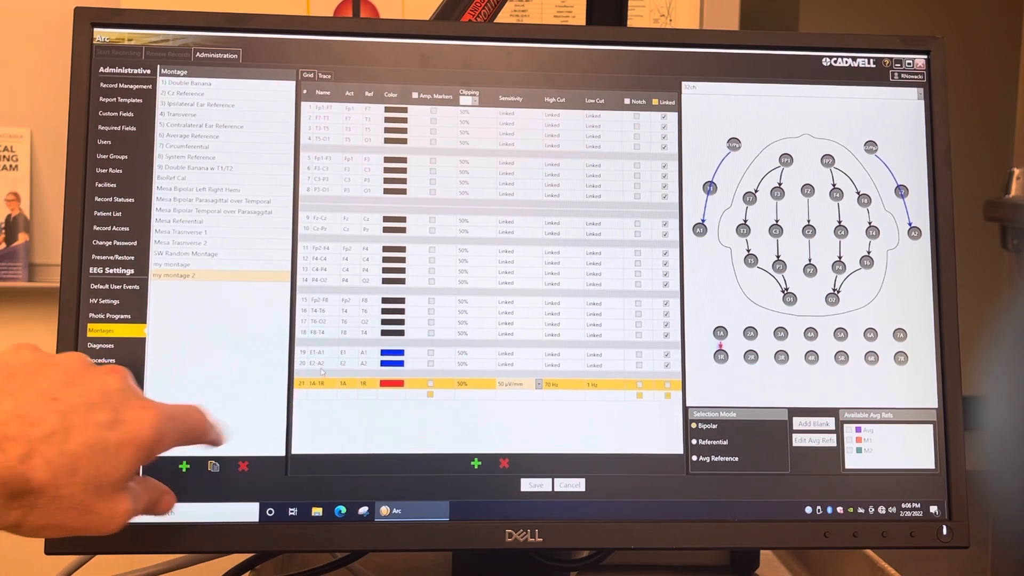
pyautogui.click(320, 357)
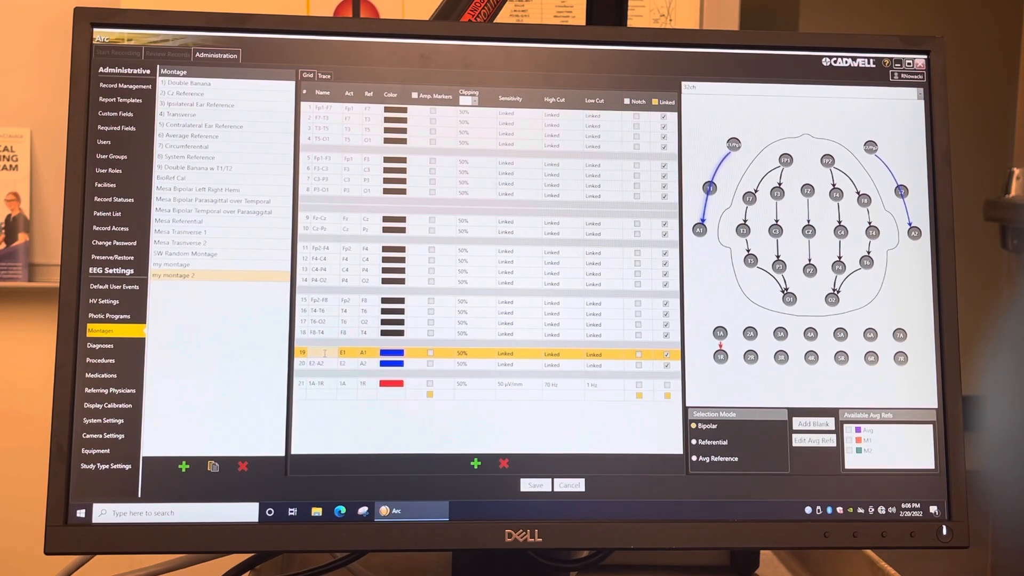
# Rename channels 19, 20 and 21 to LOC, ROC and EKG.
pyautogui.write('LOC')
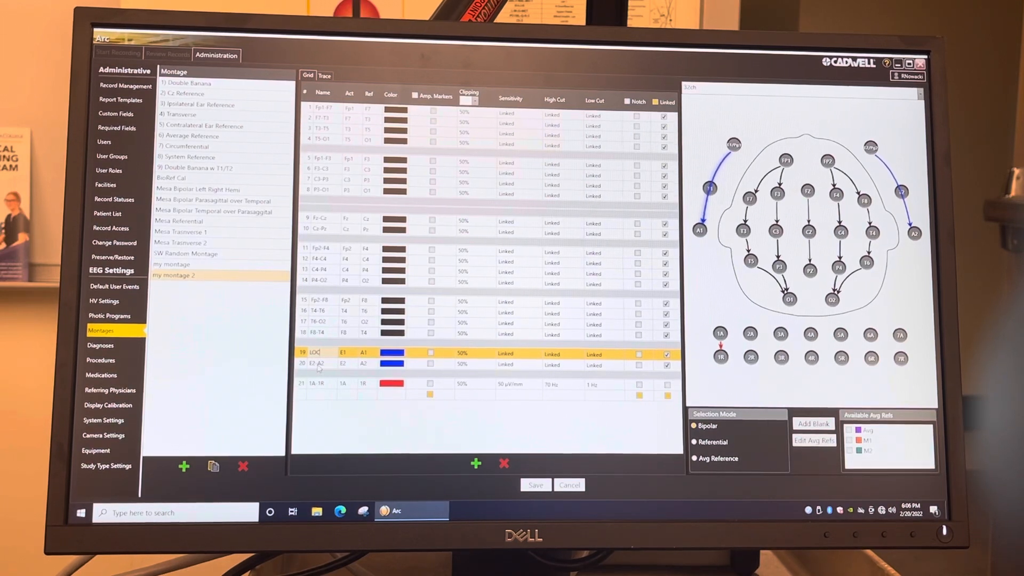
pyautogui.click(314, 363)
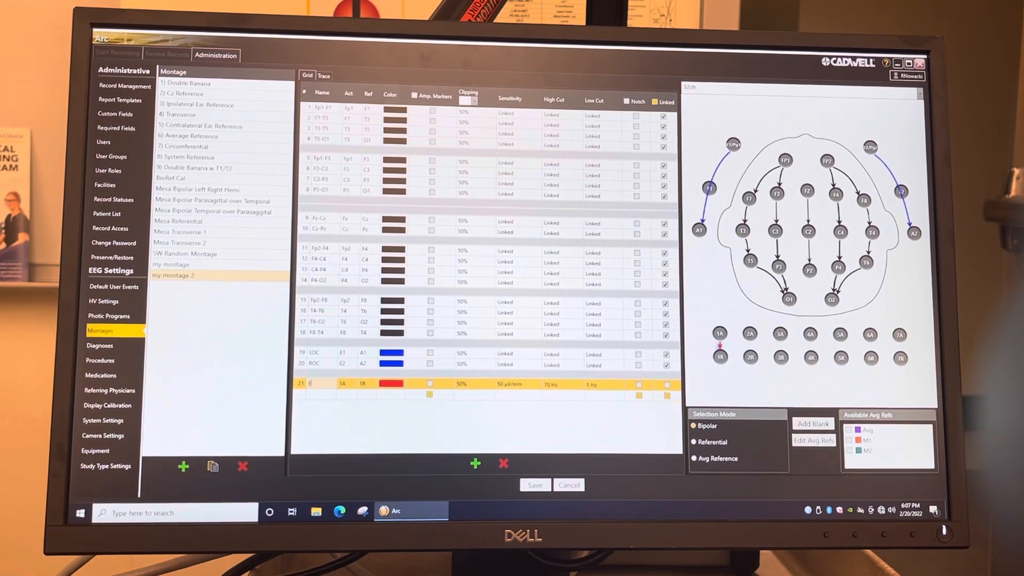
pyautogui.write('EKG')
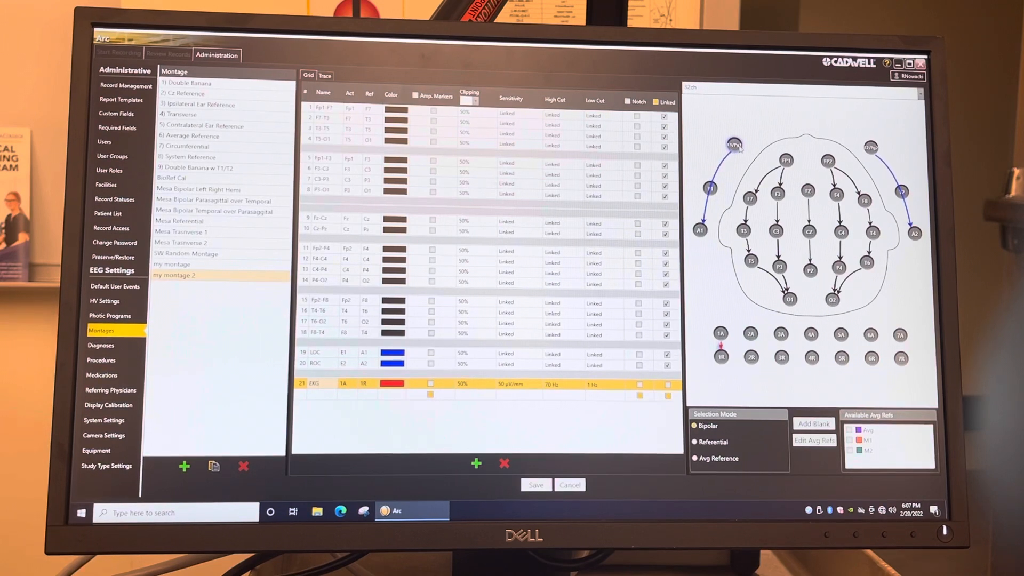
pyautogui.click(699, 231)
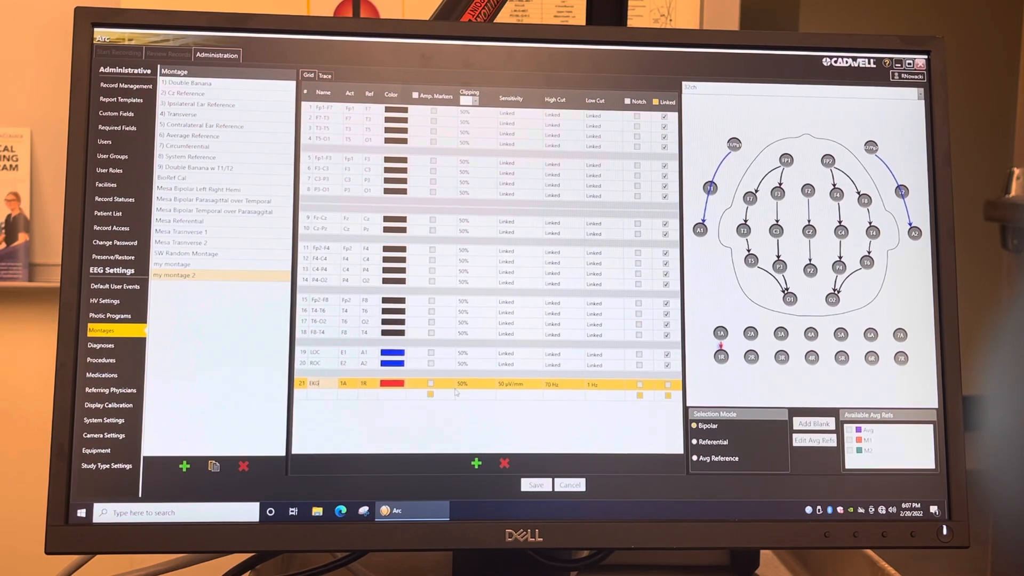
pyautogui.moveTo(648, 425)
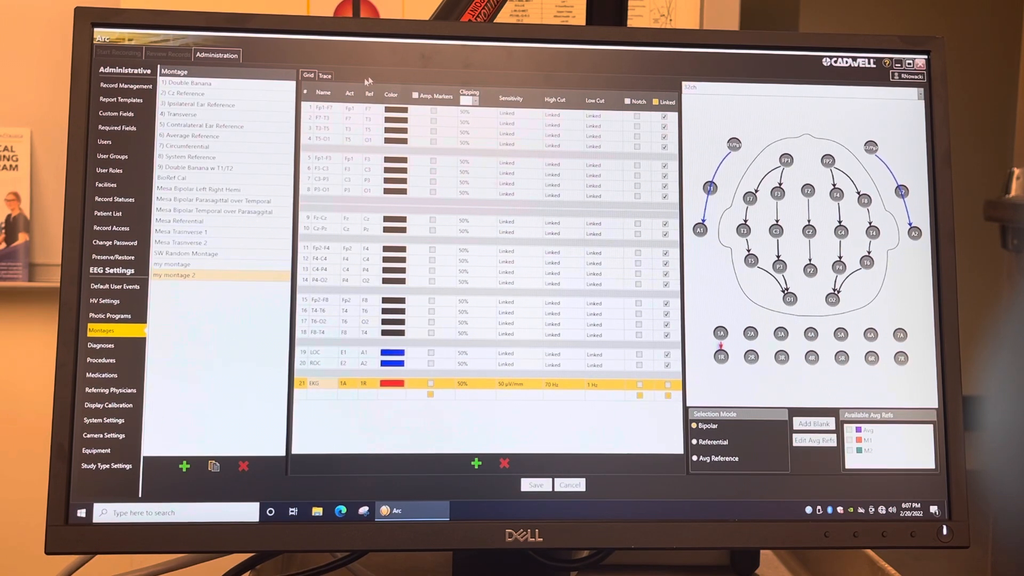
pyautogui.moveTo(542, 475)
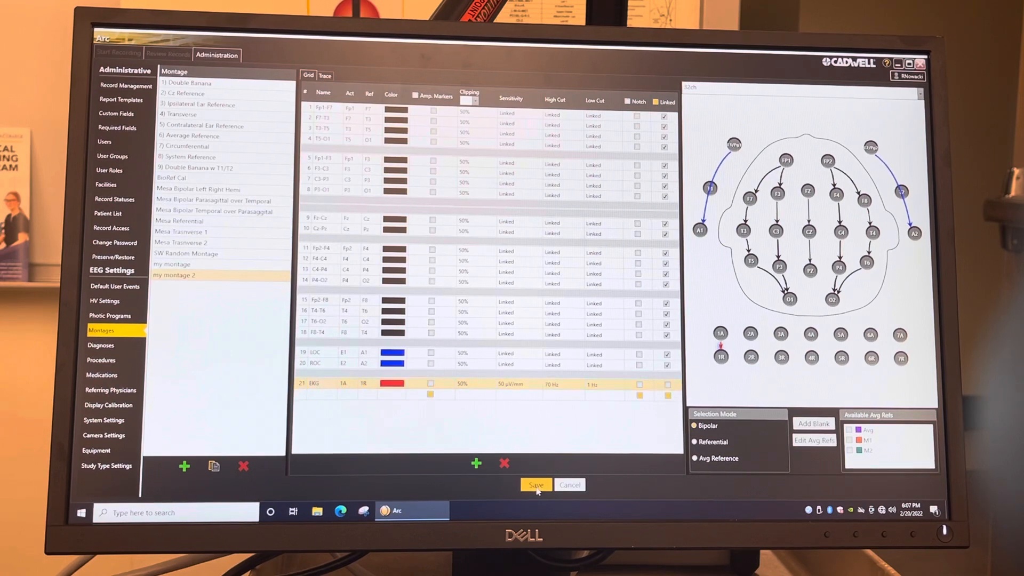
# Save 'my montage 2' and open the older copied 'my montage'.
pyautogui.click(535, 485)
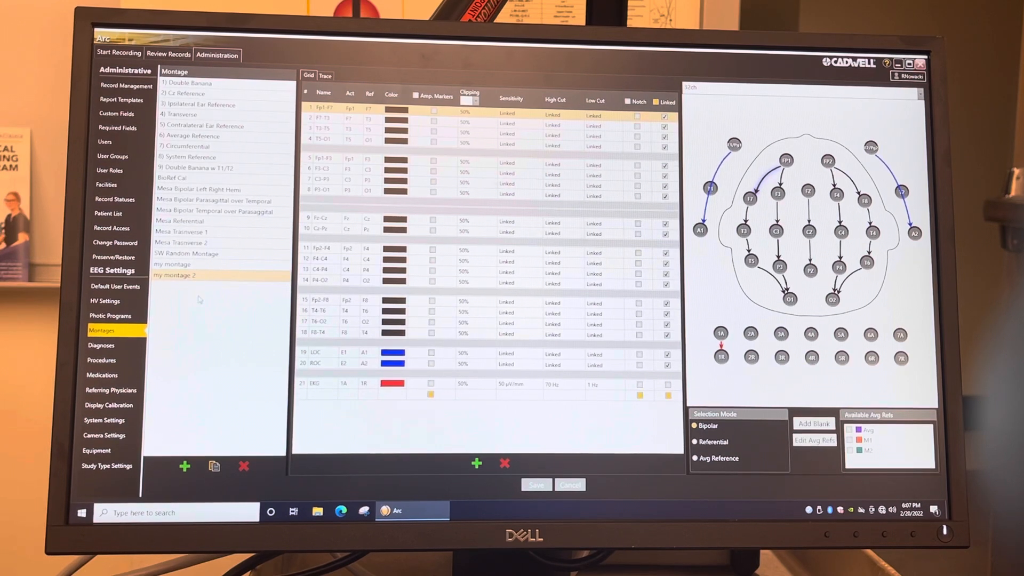
pyautogui.click(173, 265)
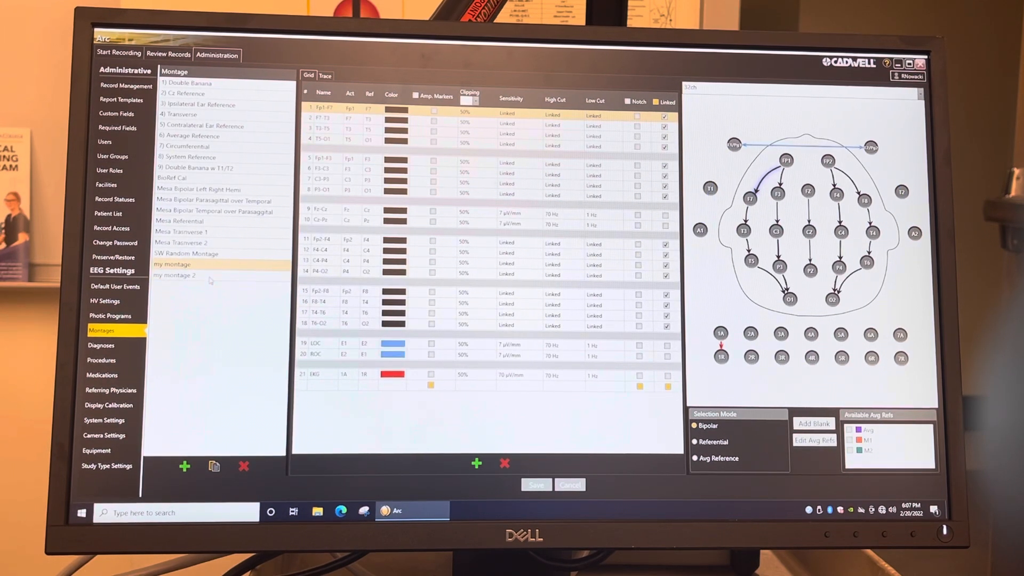
# Delete 'my montage', leaving 'my montage 2' as the only custom montage.
pyautogui.click(173, 264)
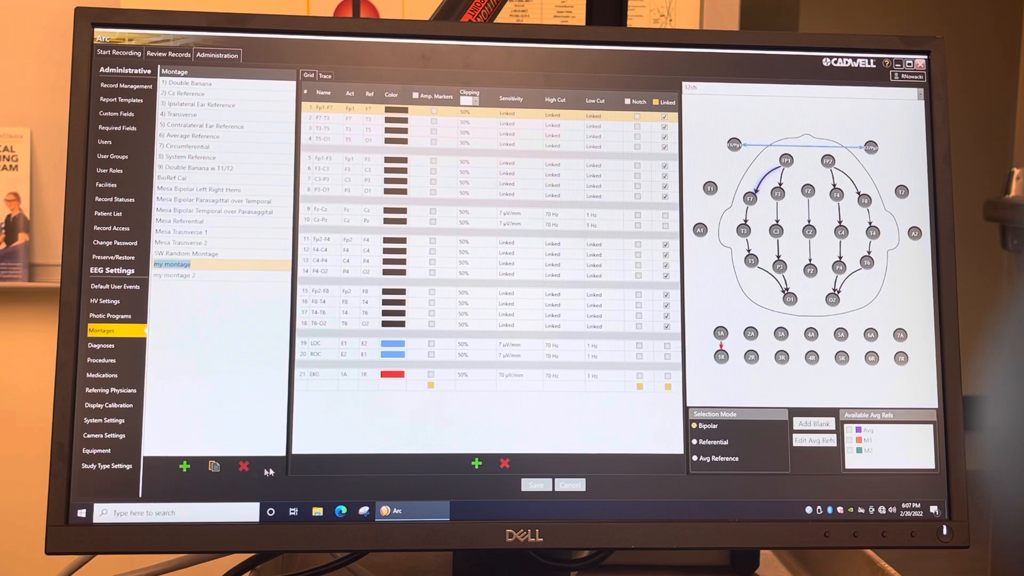
pyautogui.moveTo(504, 463)
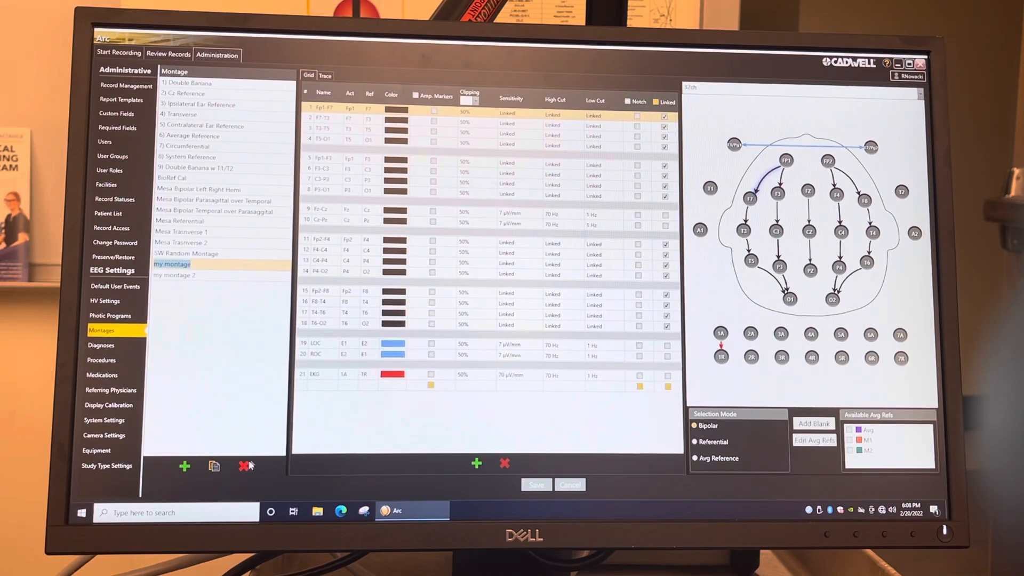
pyautogui.moveTo(245, 465)
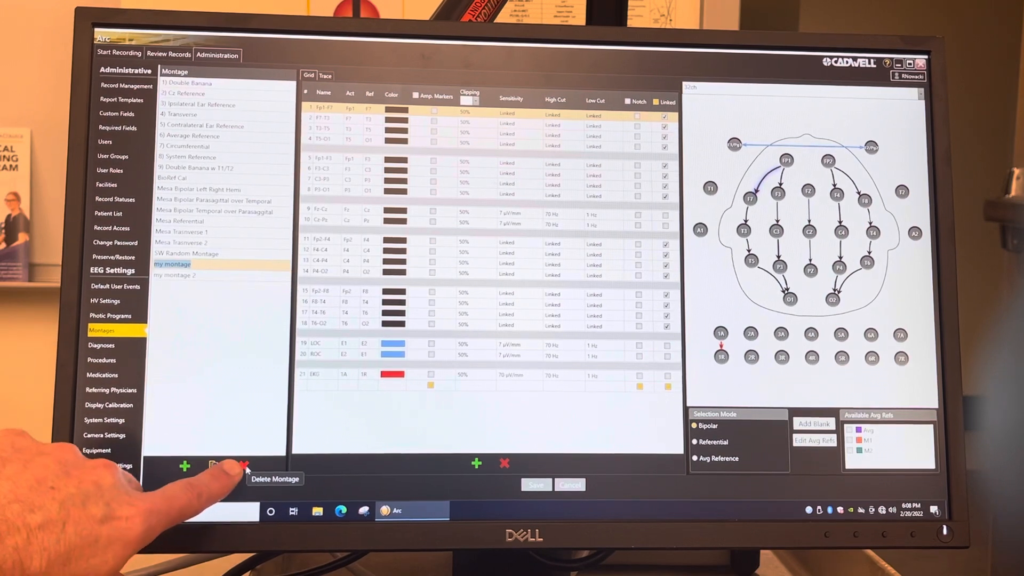
pyautogui.click(244, 465)
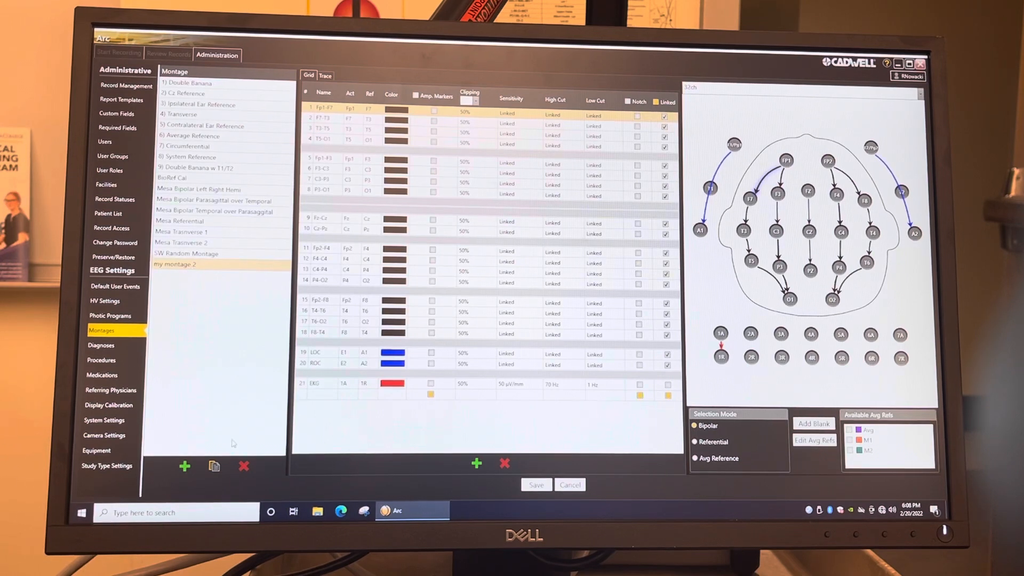
pyautogui.moveTo(244, 465)
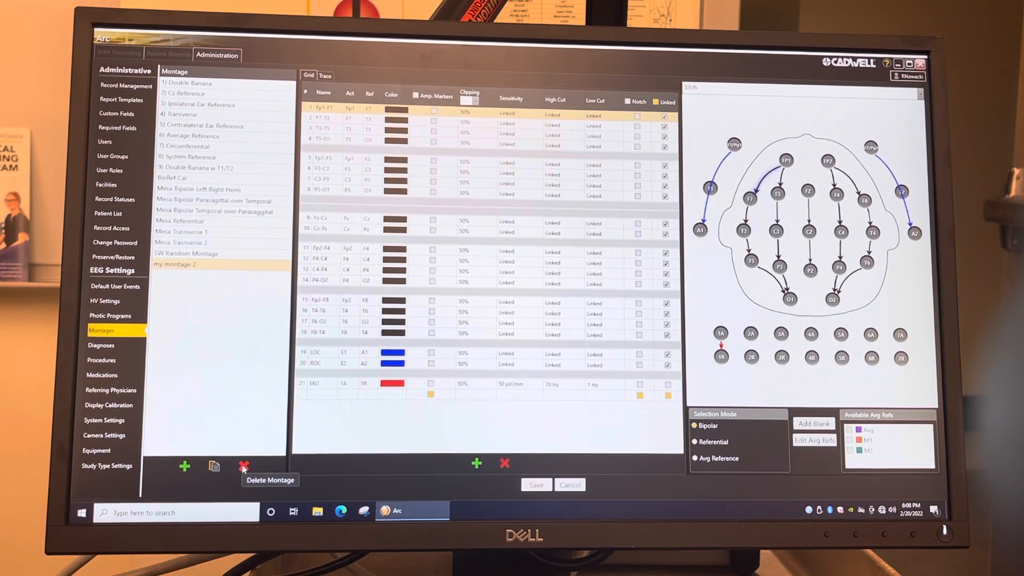